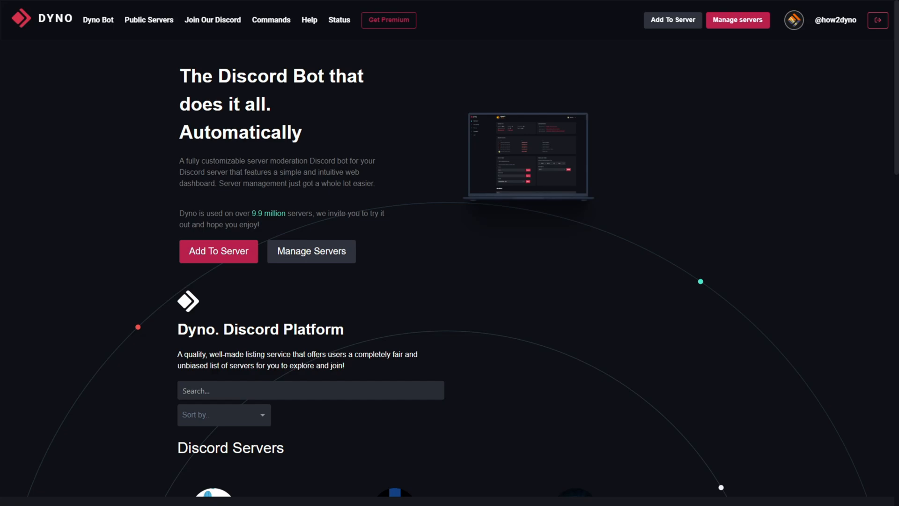
mouse_move(816, 131)
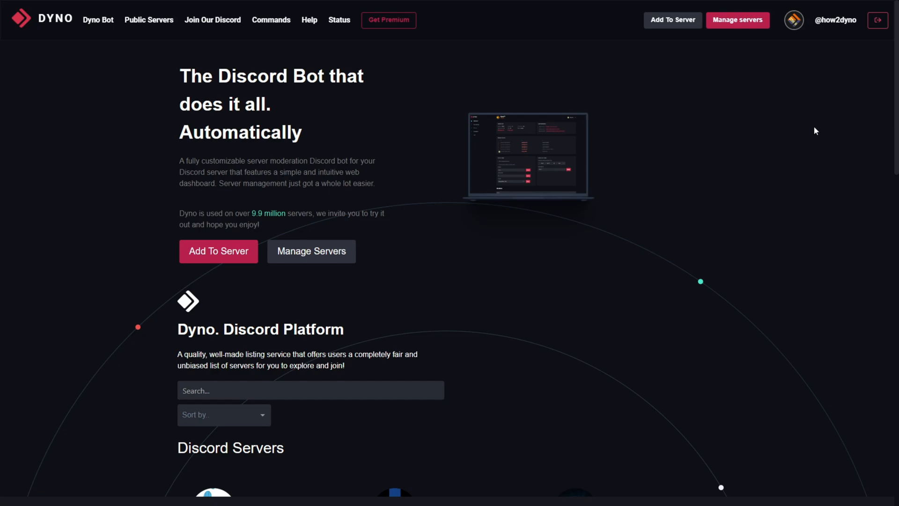
mouse_move(737, 19)
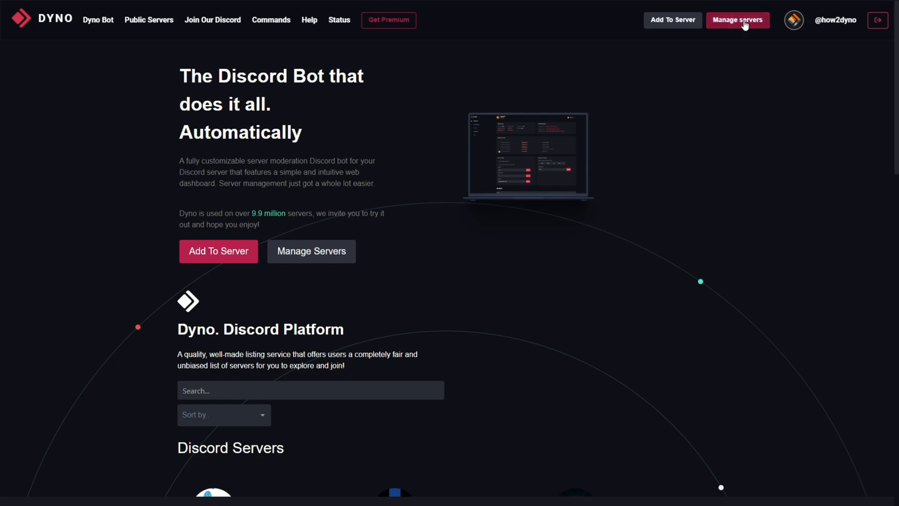
Step: Reach the How2Dyno server's Custom Commands module from the server list
click(737, 19)
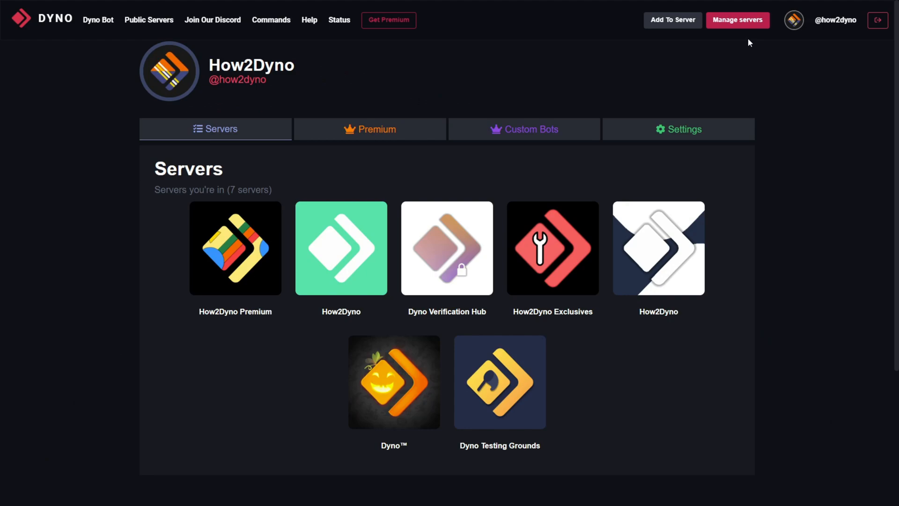
click(341, 248)
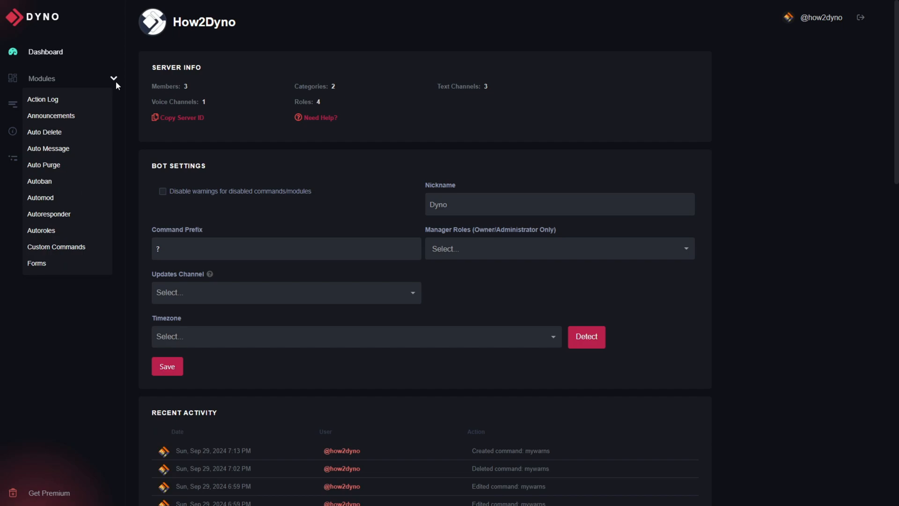
click(56, 246)
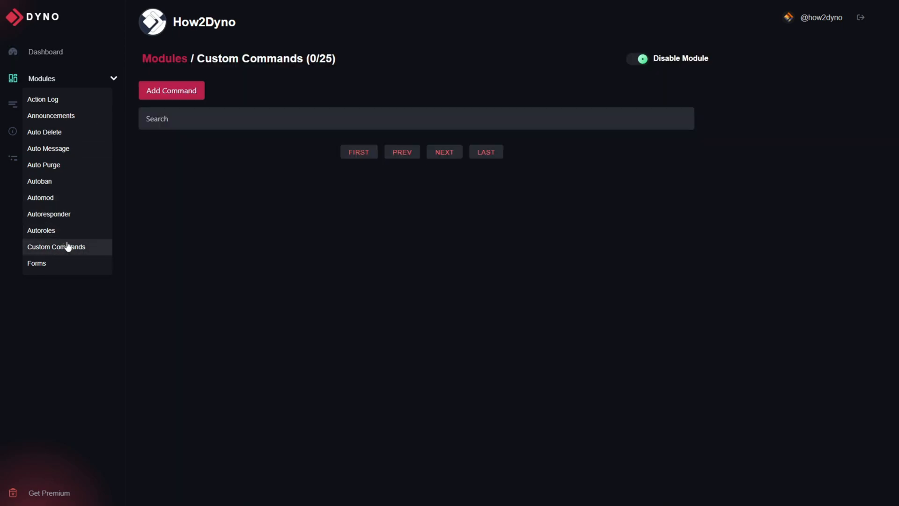
mouse_move(701, 51)
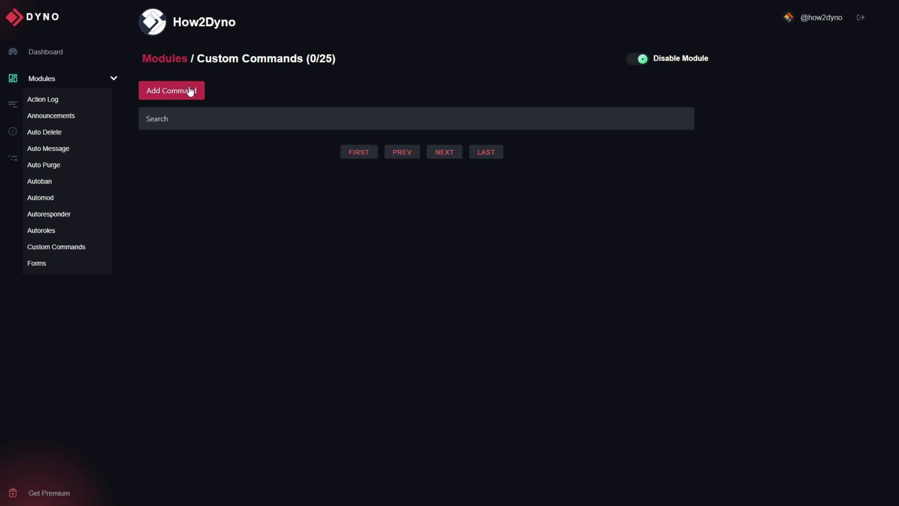
Step: Draft a new command 'mywarns' responding with **Warnings for {user}** {!warnings {user.id}}
click(171, 90)
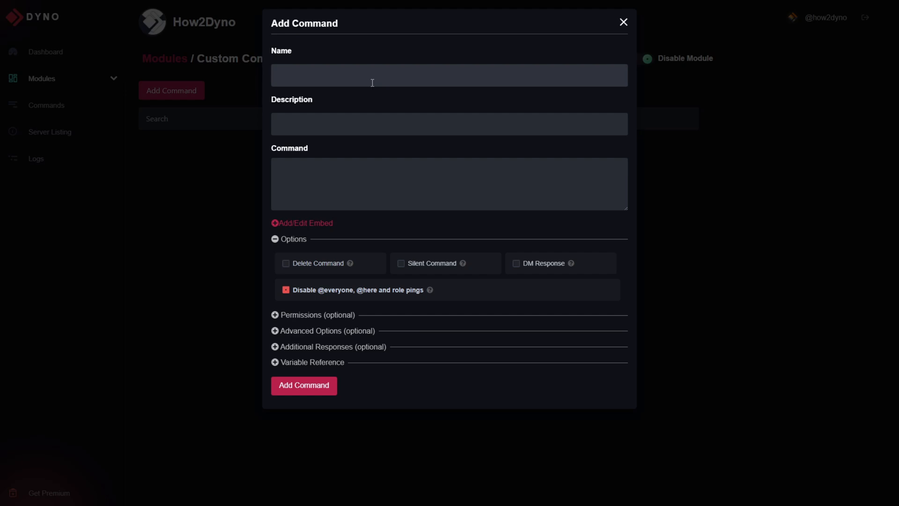
text(mywarns)
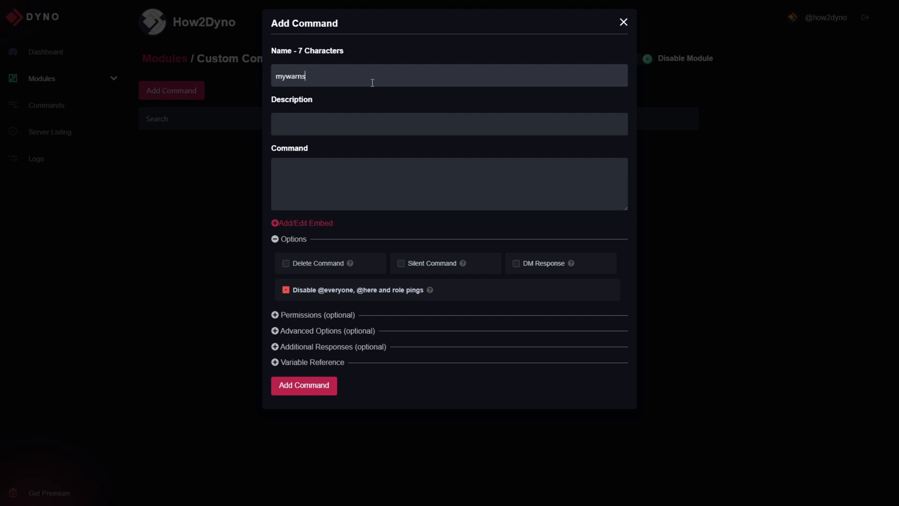
click(351, 123)
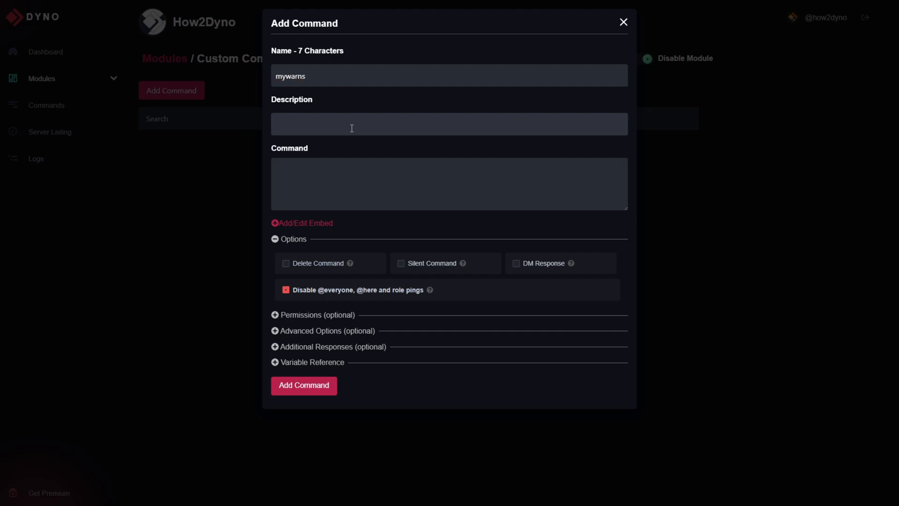
click(449, 183)
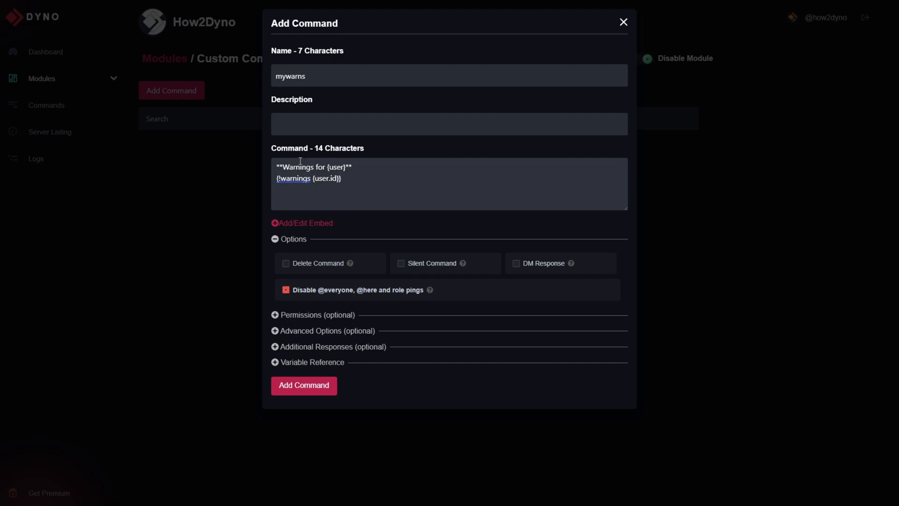
double_click(320, 178)
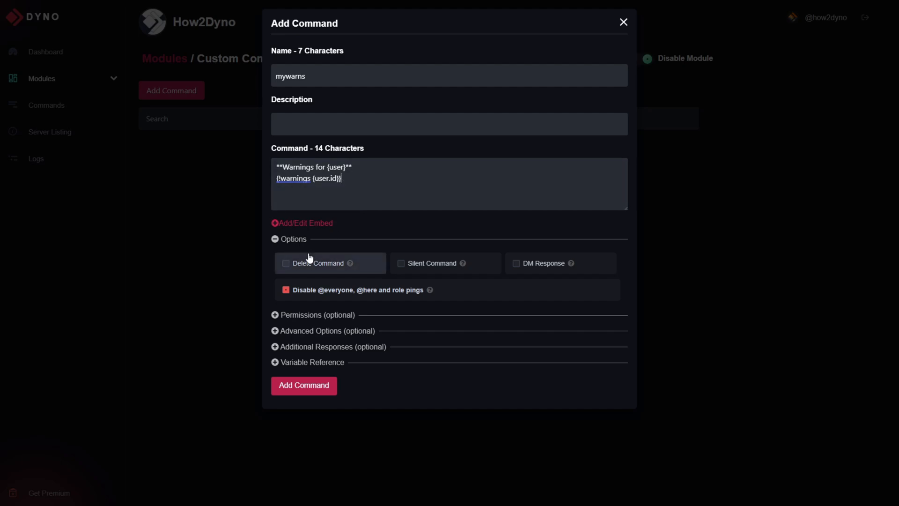
mouse_move(308, 271)
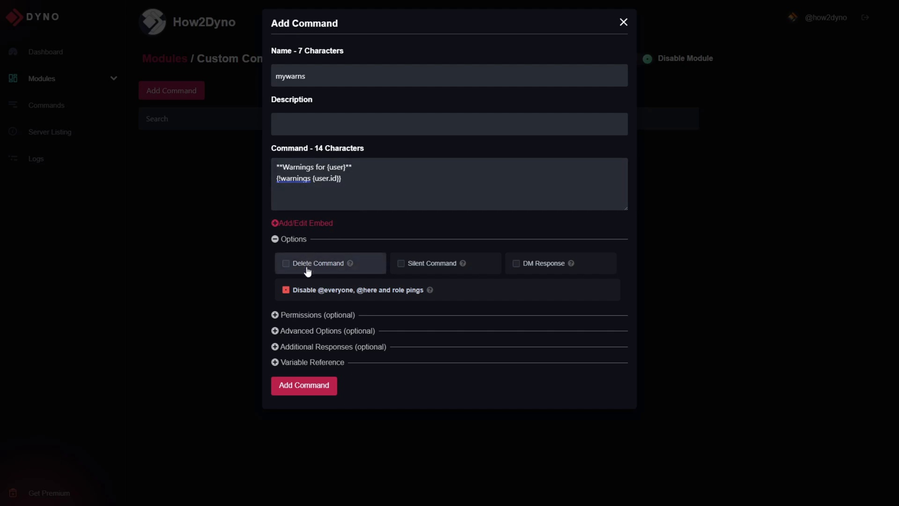
mouse_move(311, 268)
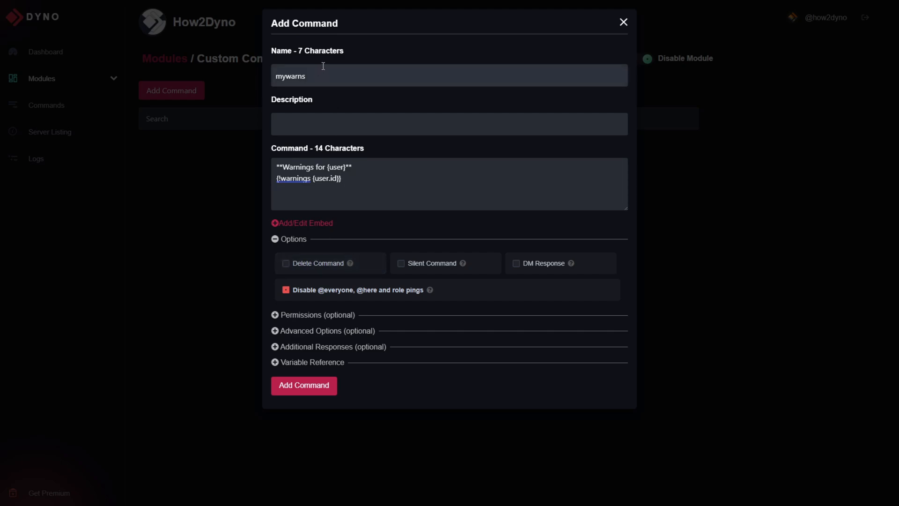
mouse_move(330, 262)
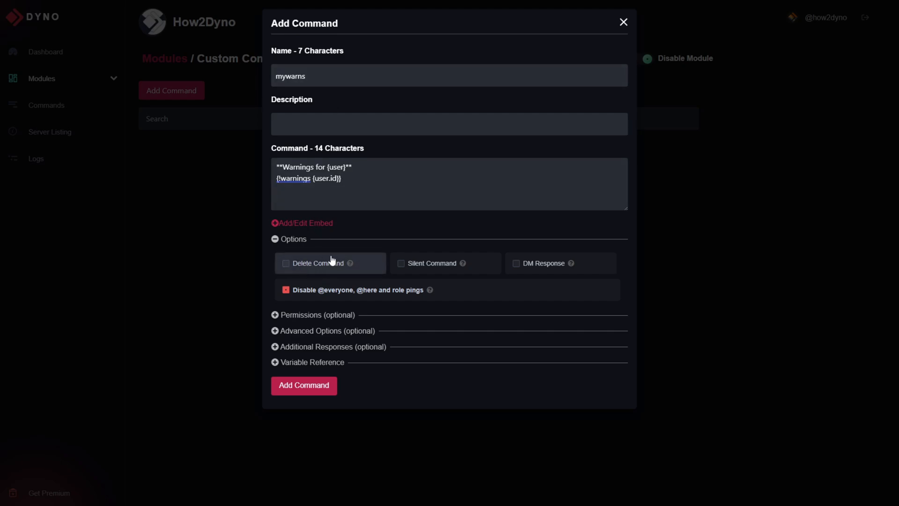
mouse_move(430, 270)
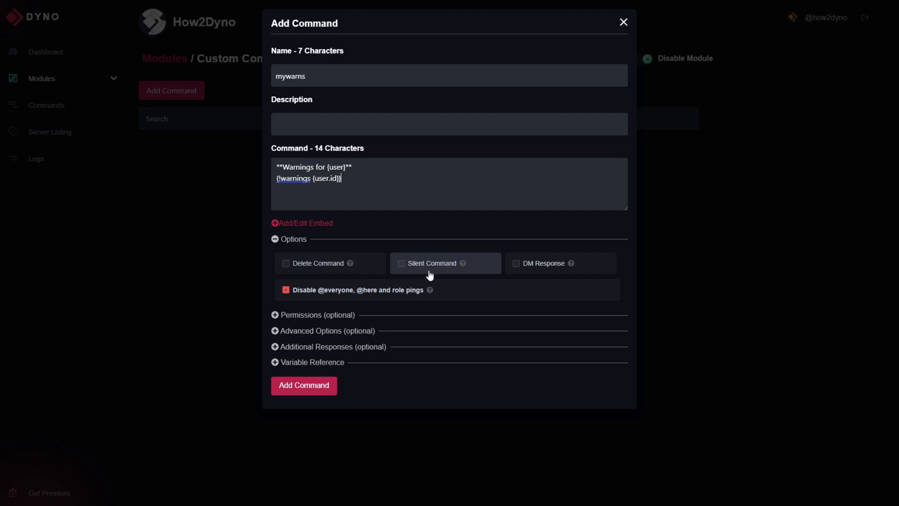
mouse_move(456, 264)
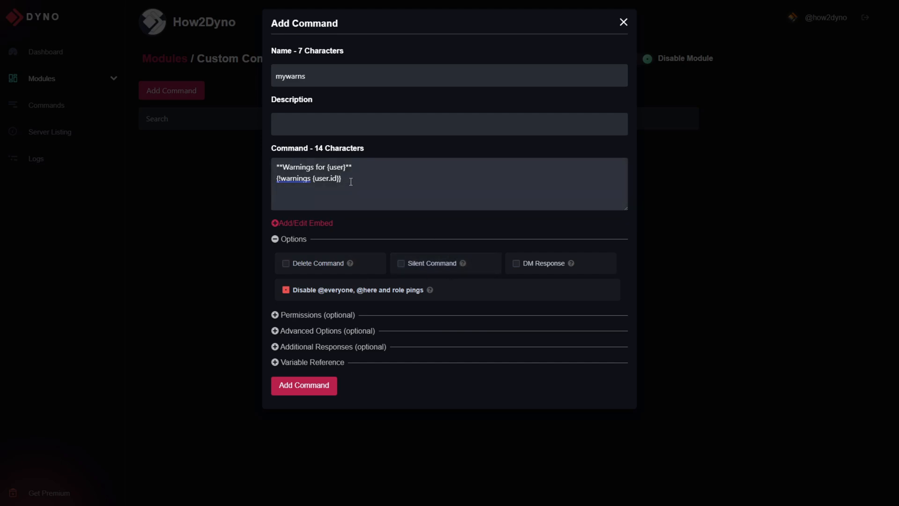
mouse_move(441, 219)
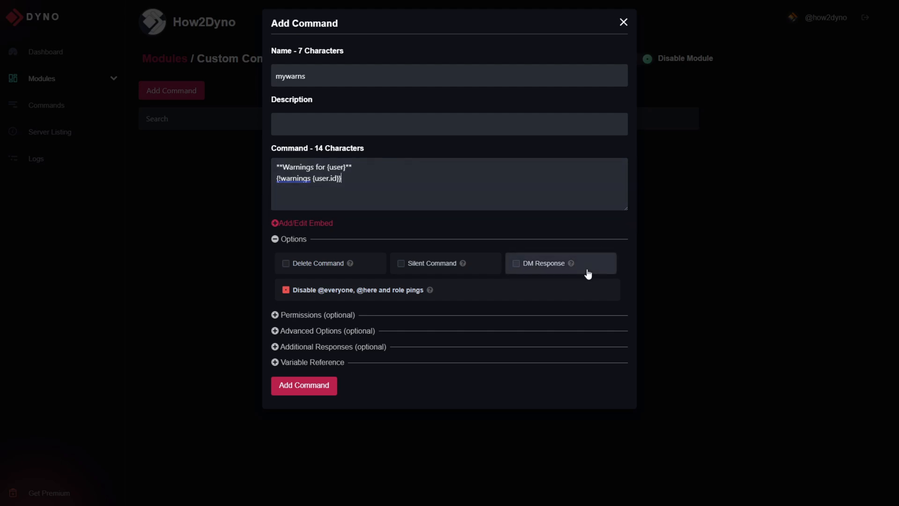
mouse_move(319, 307)
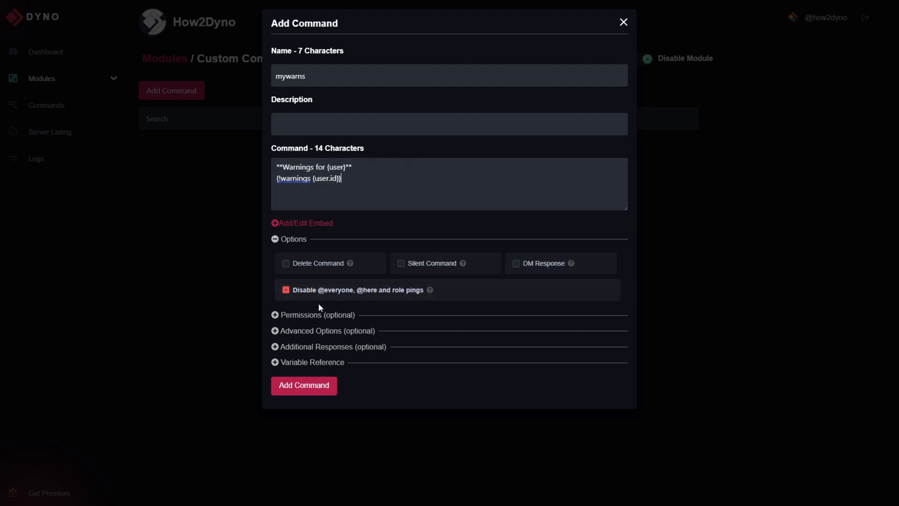
click(296, 315)
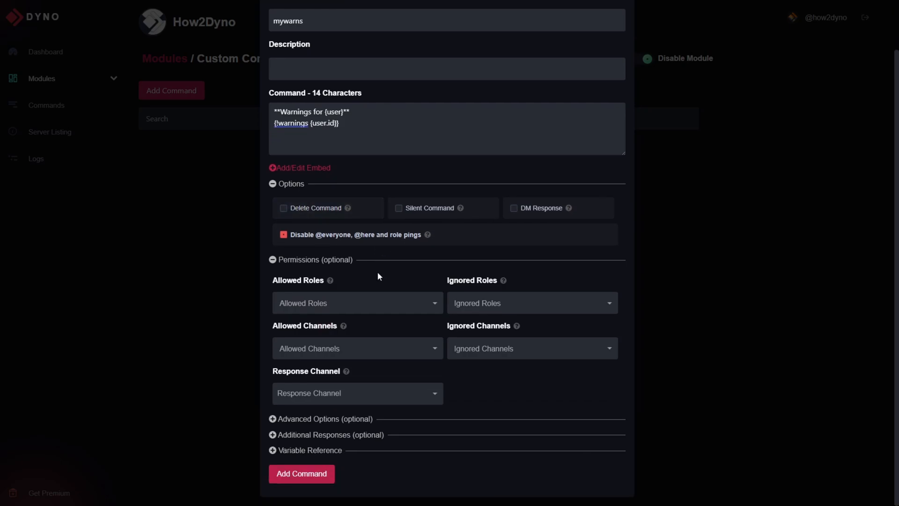
mouse_move(320, 327)
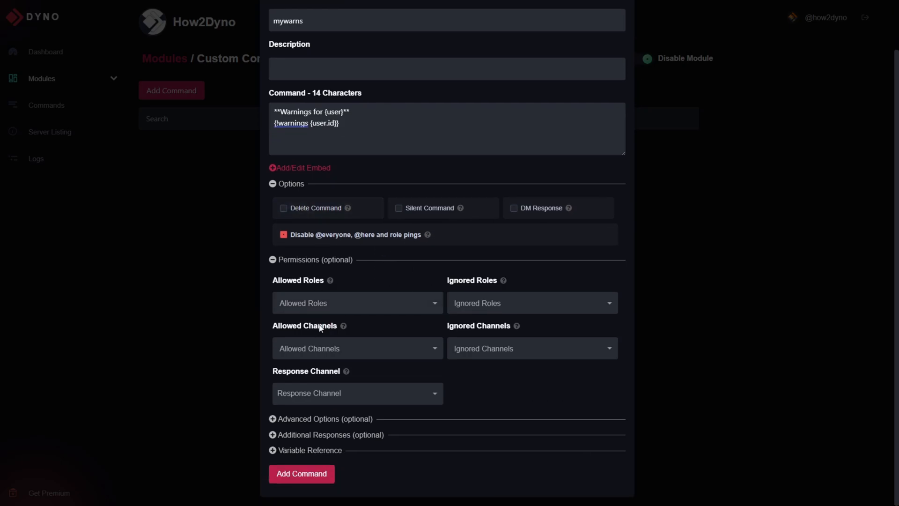
mouse_move(402, 284)
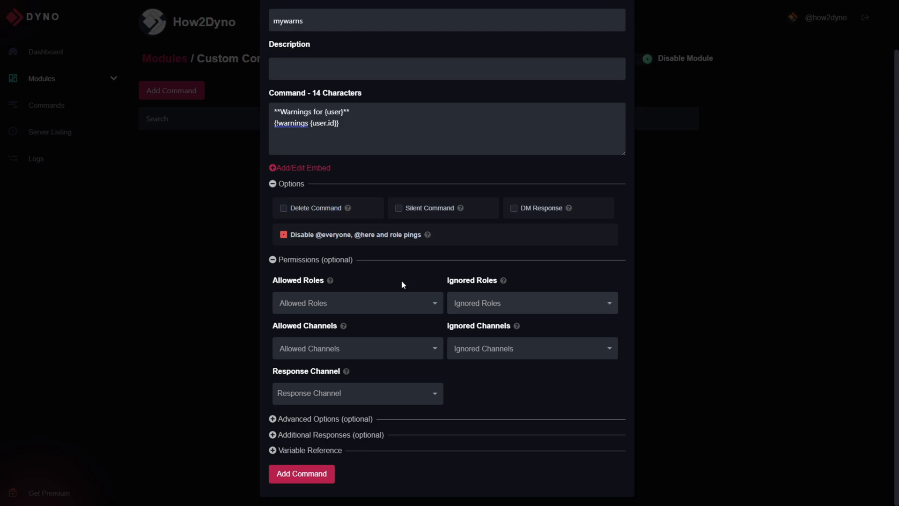
click(272, 259)
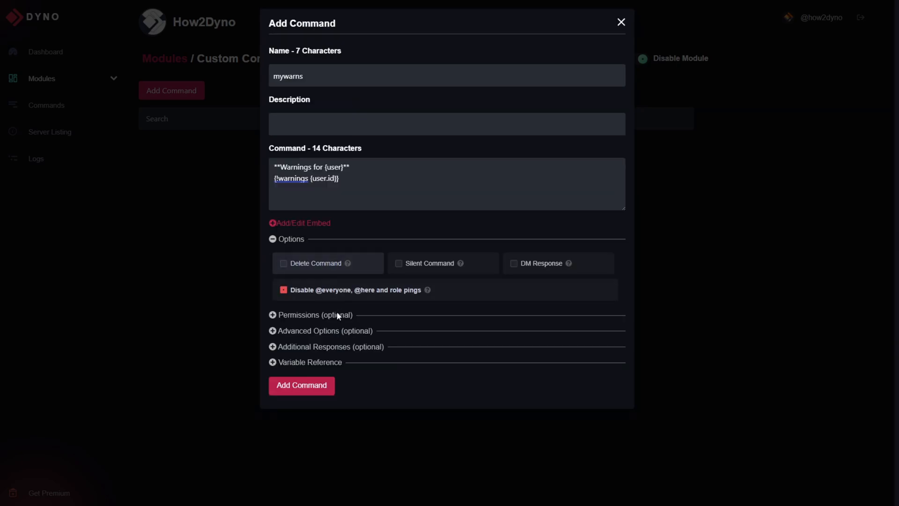
Step: Review the Advanced Options — Cooldown, Delete After and Required Arguments
click(325, 331)
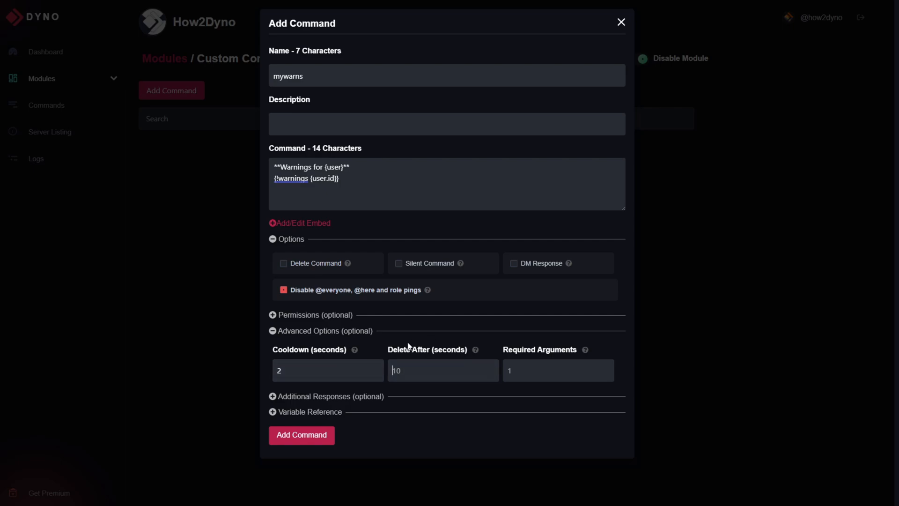
mouse_move(399, 199)
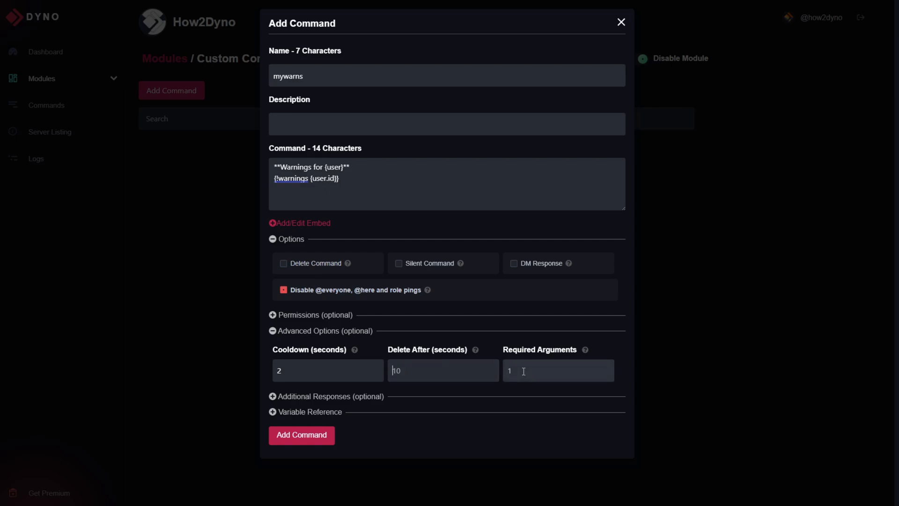
mouse_move(580, 370)
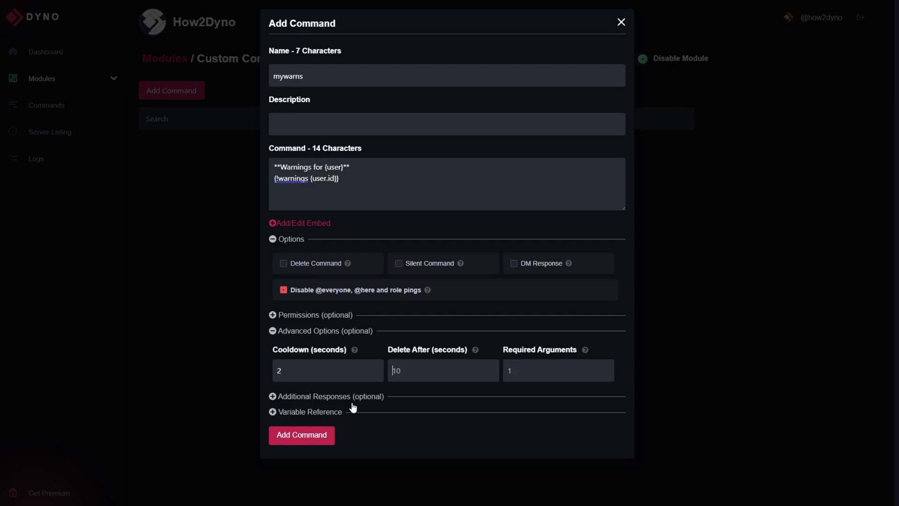
click(301, 435)
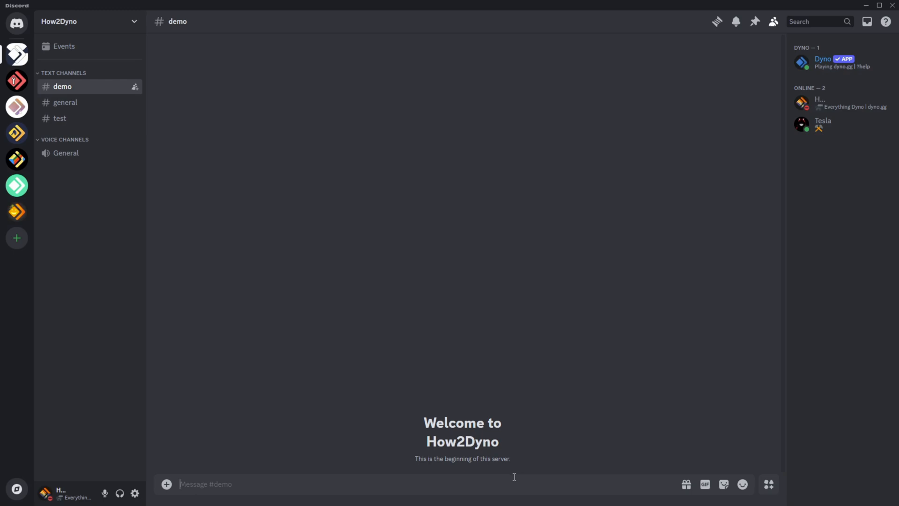
Step: Send ?whois in #demo so Dyno posts the user's info card
text(?whois)
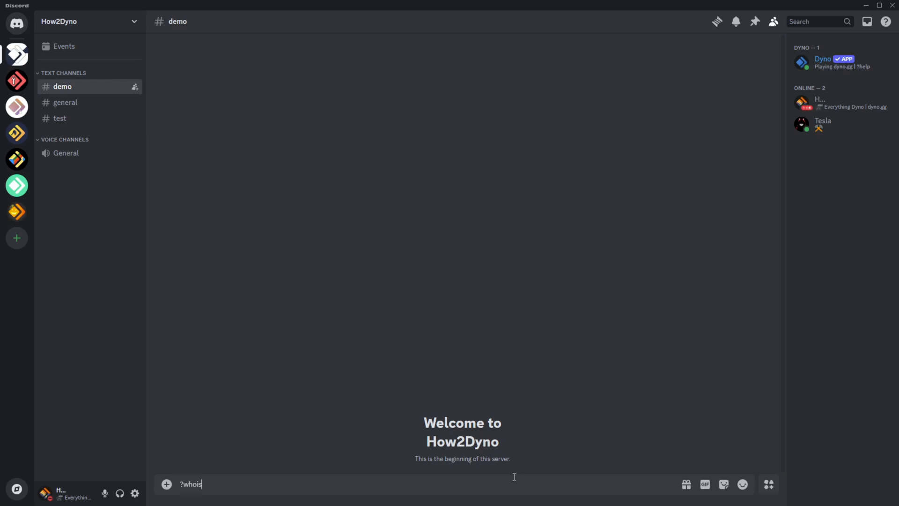
key(Return)
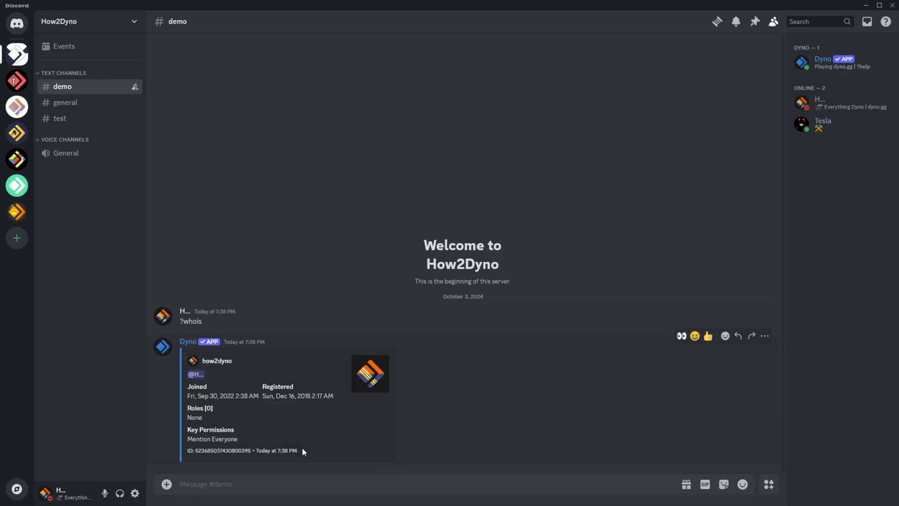
mouse_move(293, 414)
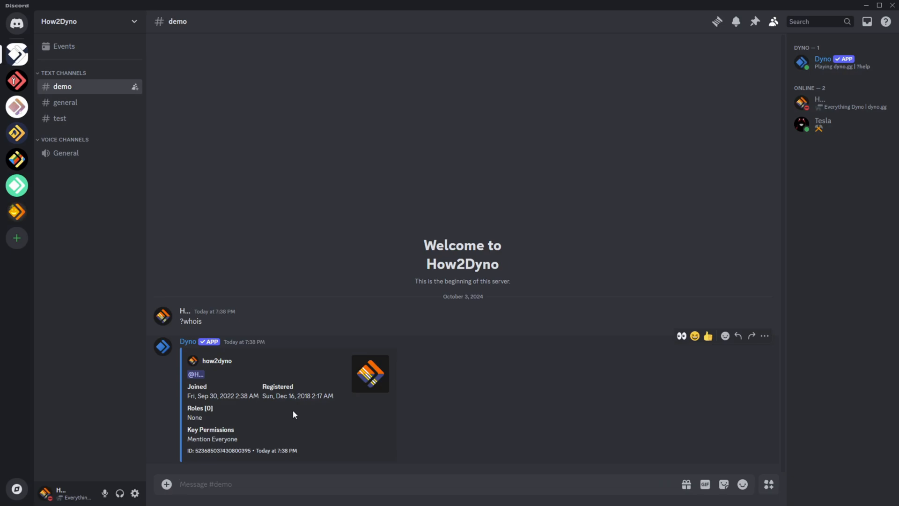
mouse_move(245, 443)
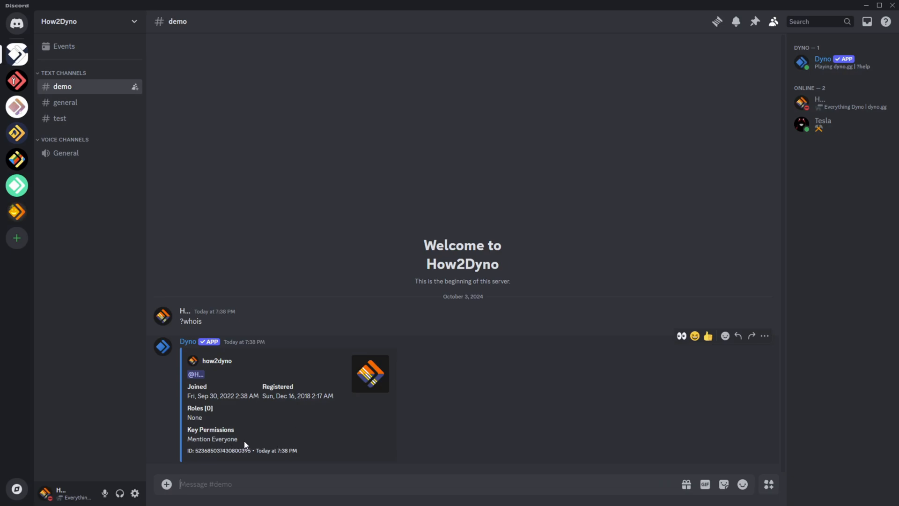
mouse_move(253, 483)
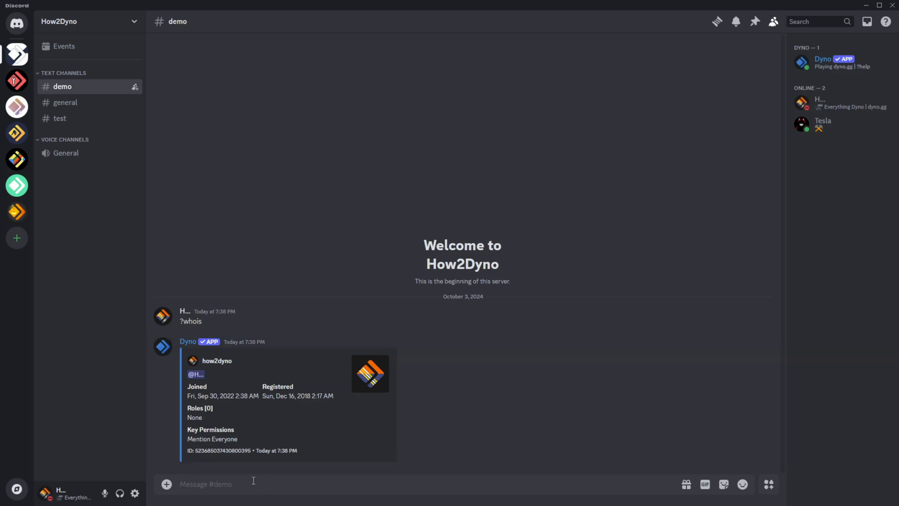
text(?wa)
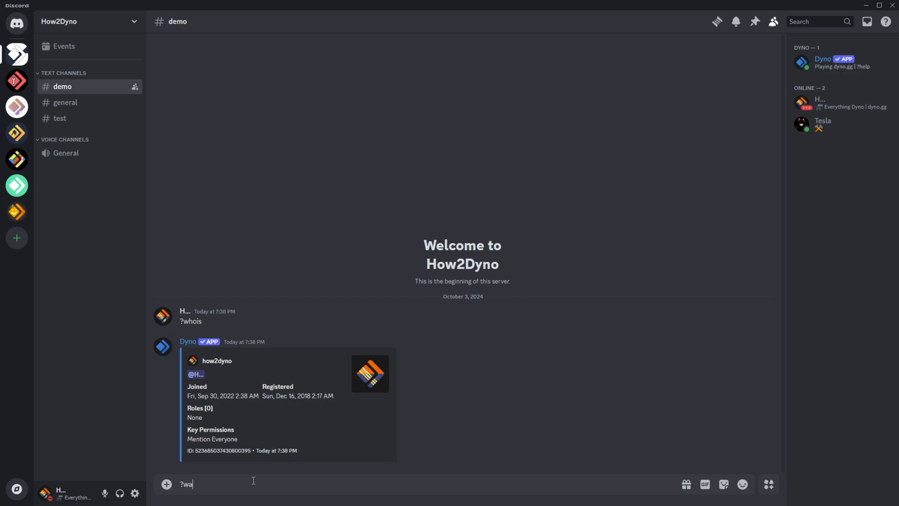
text(rnings)
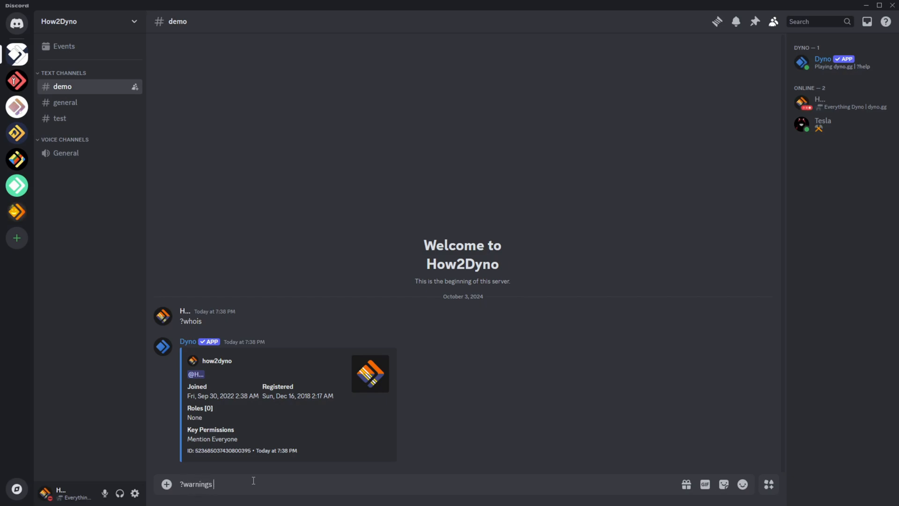
text(@)
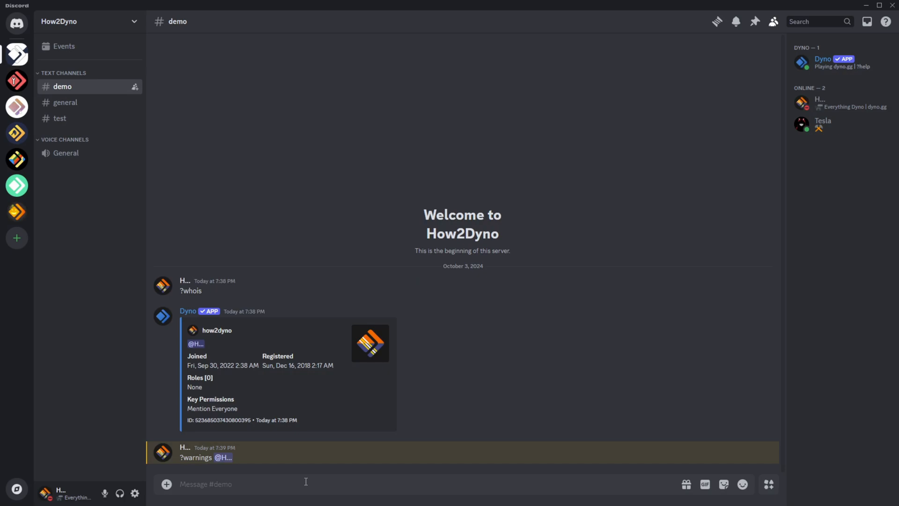
text(?my)
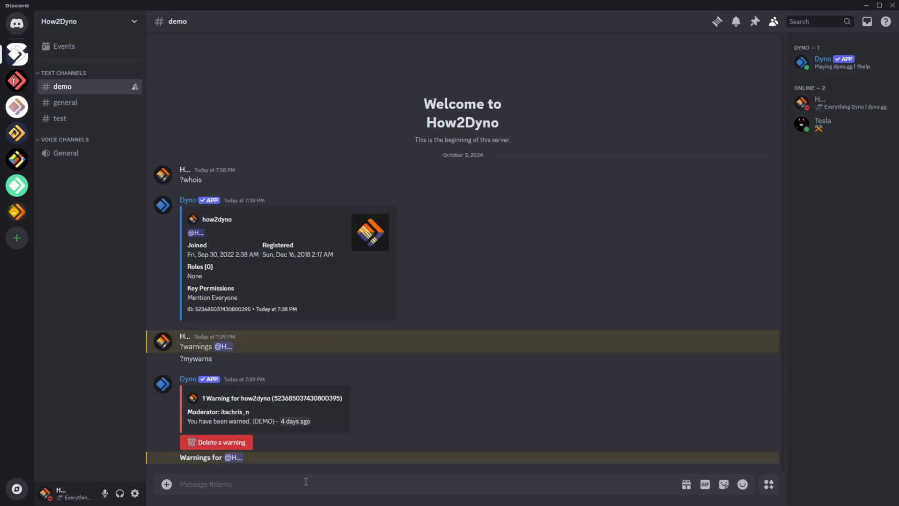
mouse_move(188, 410)
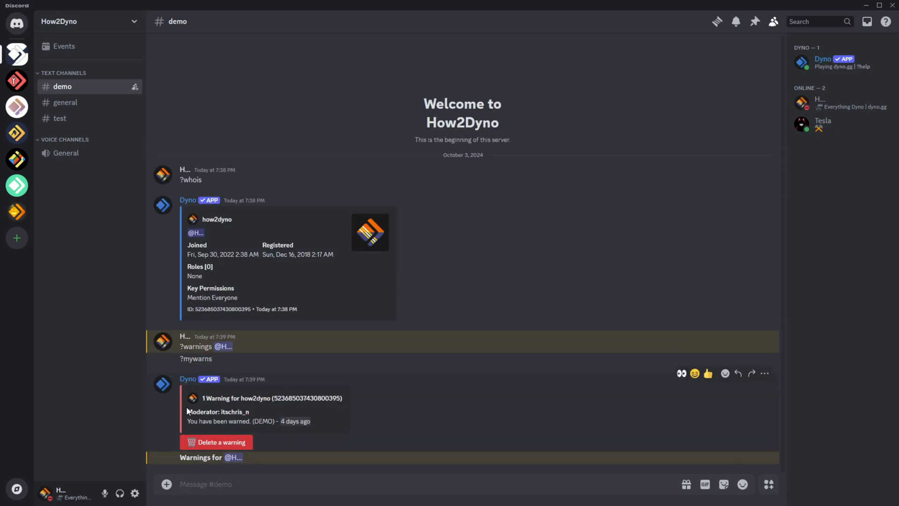
mouse_move(177, 462)
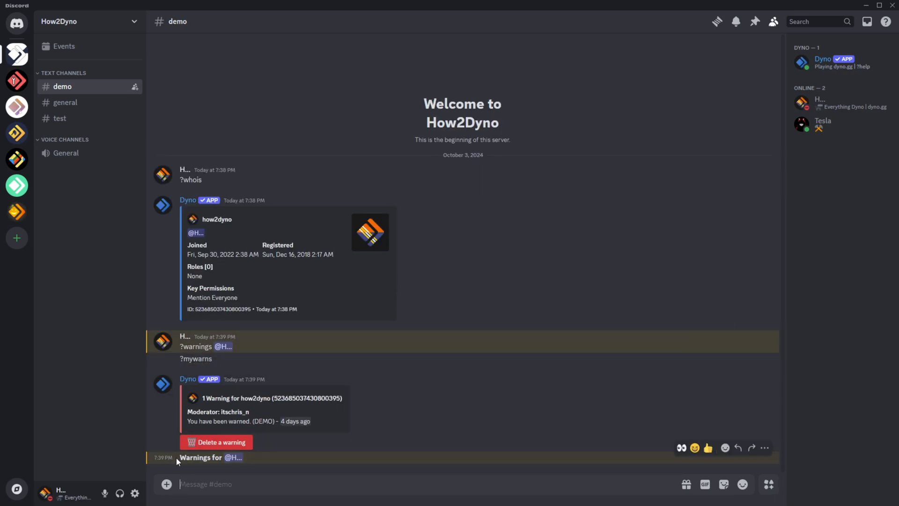
mouse_move(249, 447)
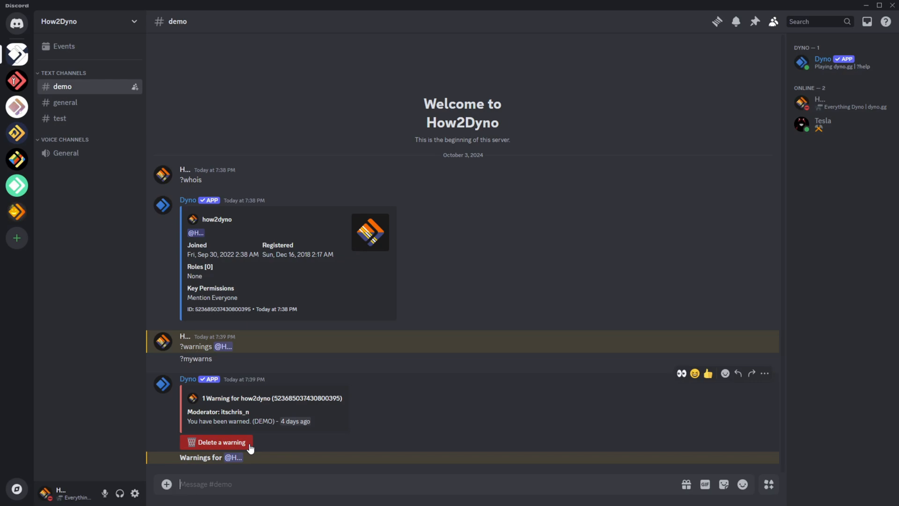
mouse_move(241, 446)
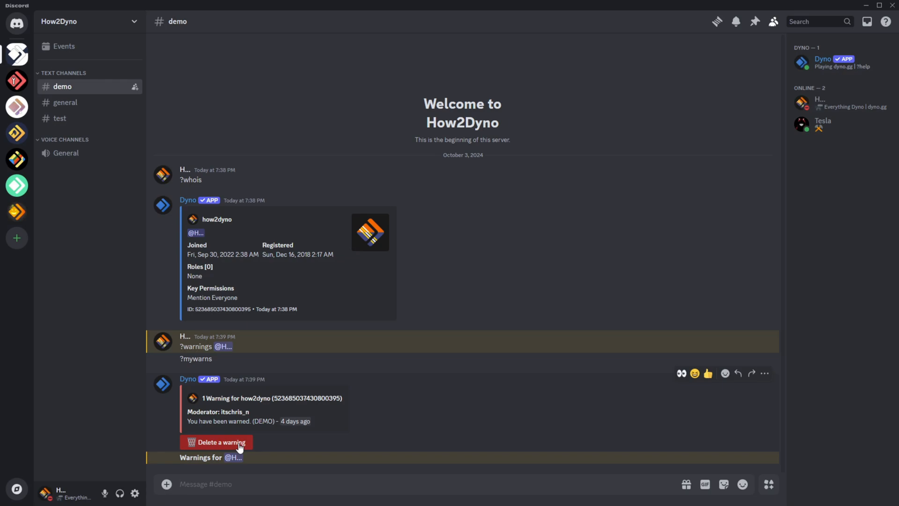
Step: Attempt 'Delete a warning' on Dyno's reply, getting a no-access refusal
click(217, 441)
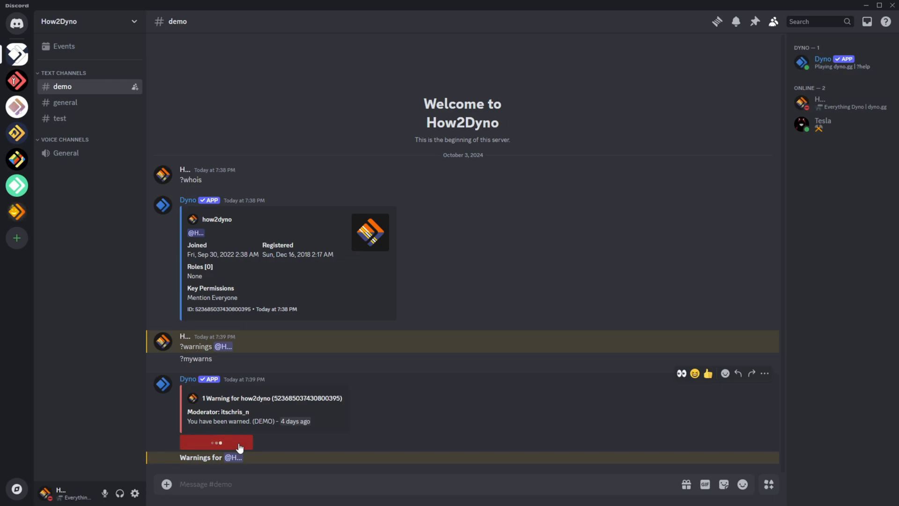
click(217, 441)
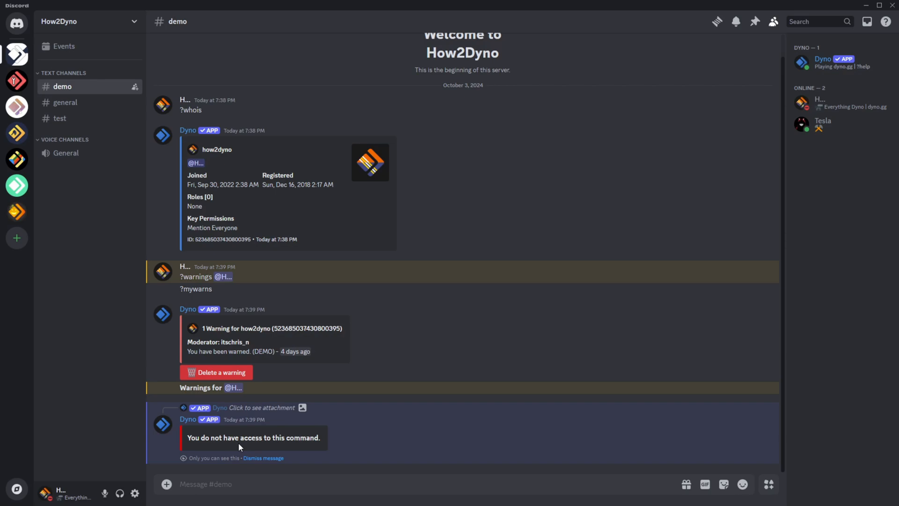
mouse_move(881, 343)
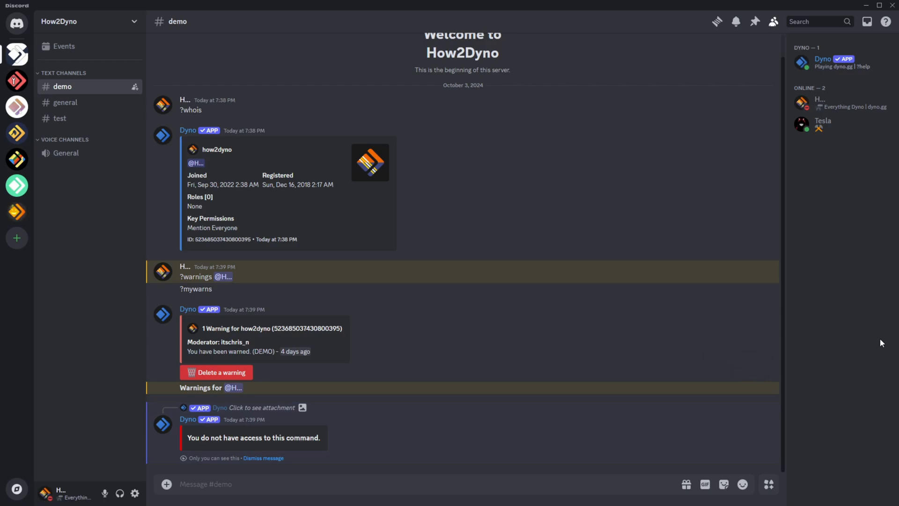